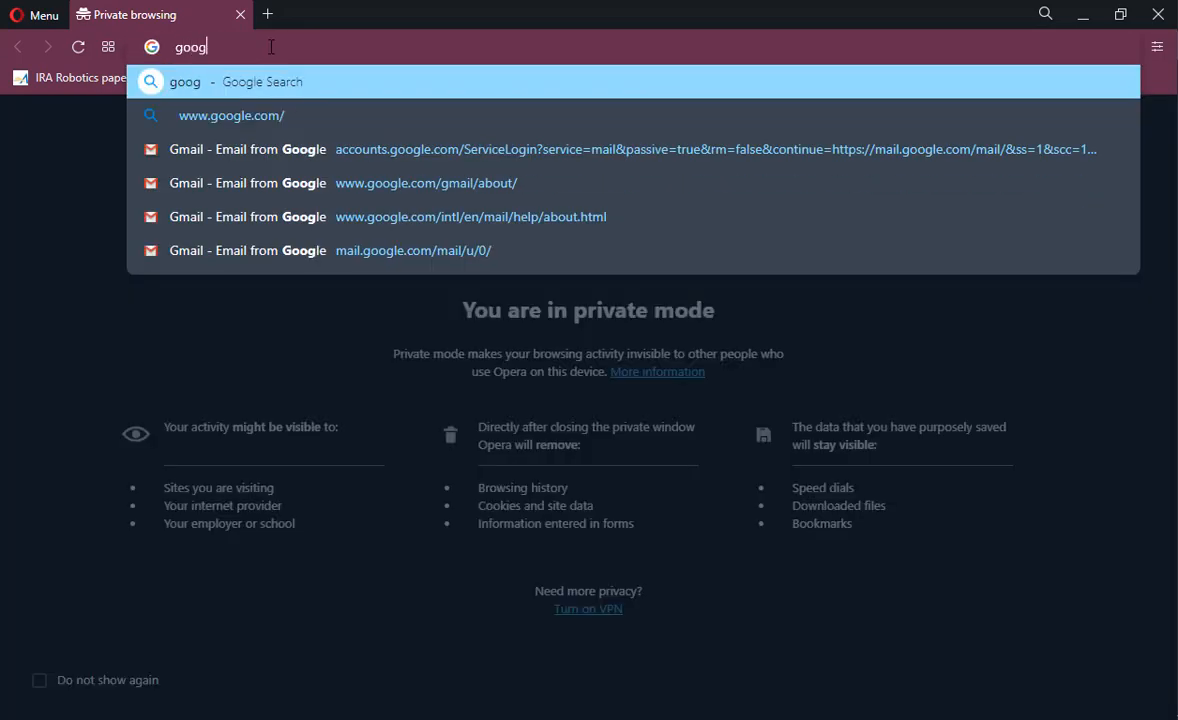
Search Google for 'autodesk' from the Google home page
left_click(232, 114)
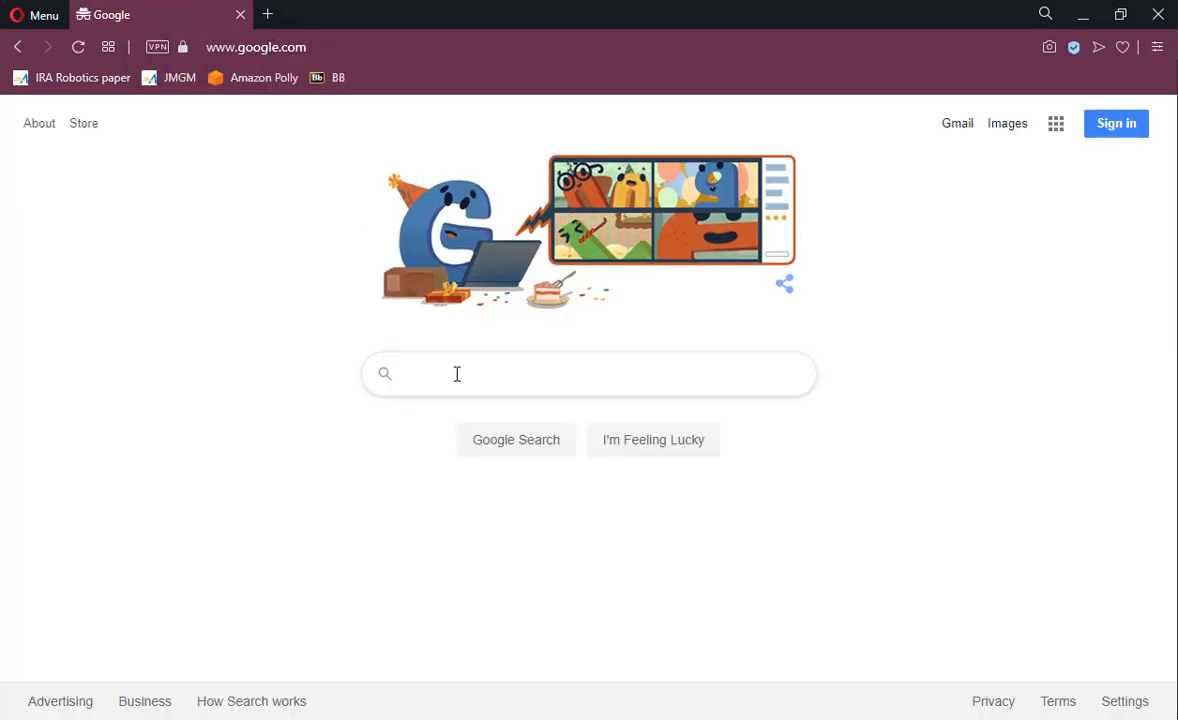
type("autp")
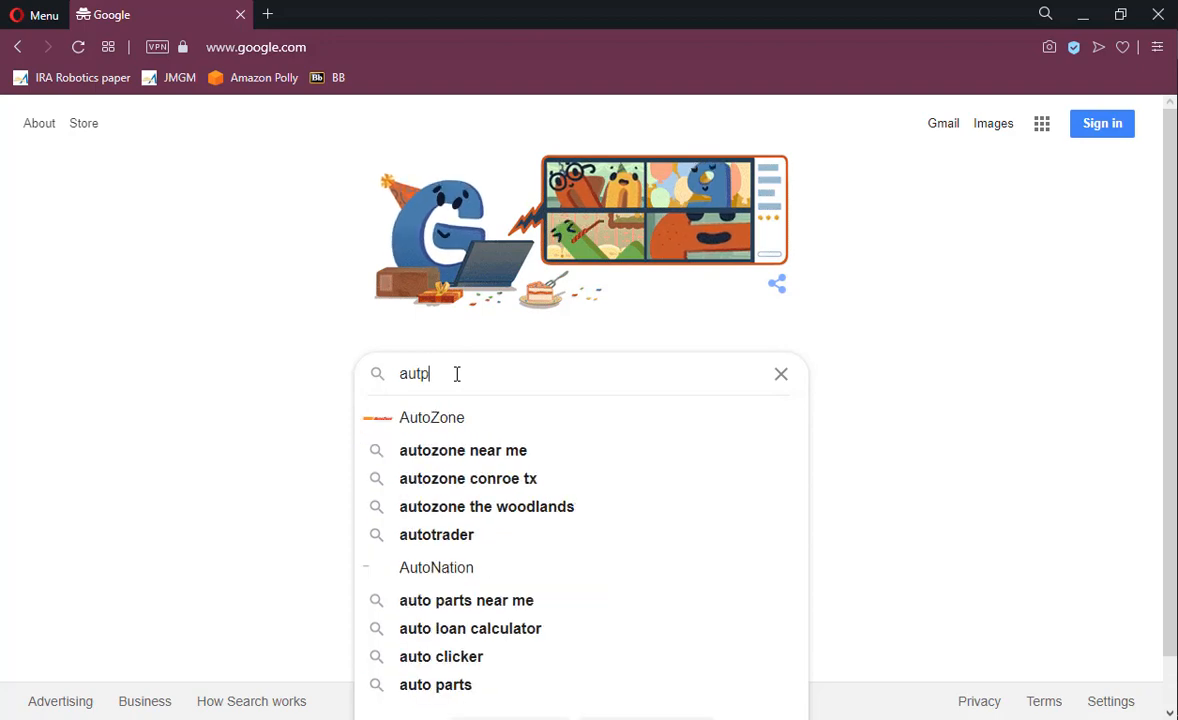
key("Backspace")
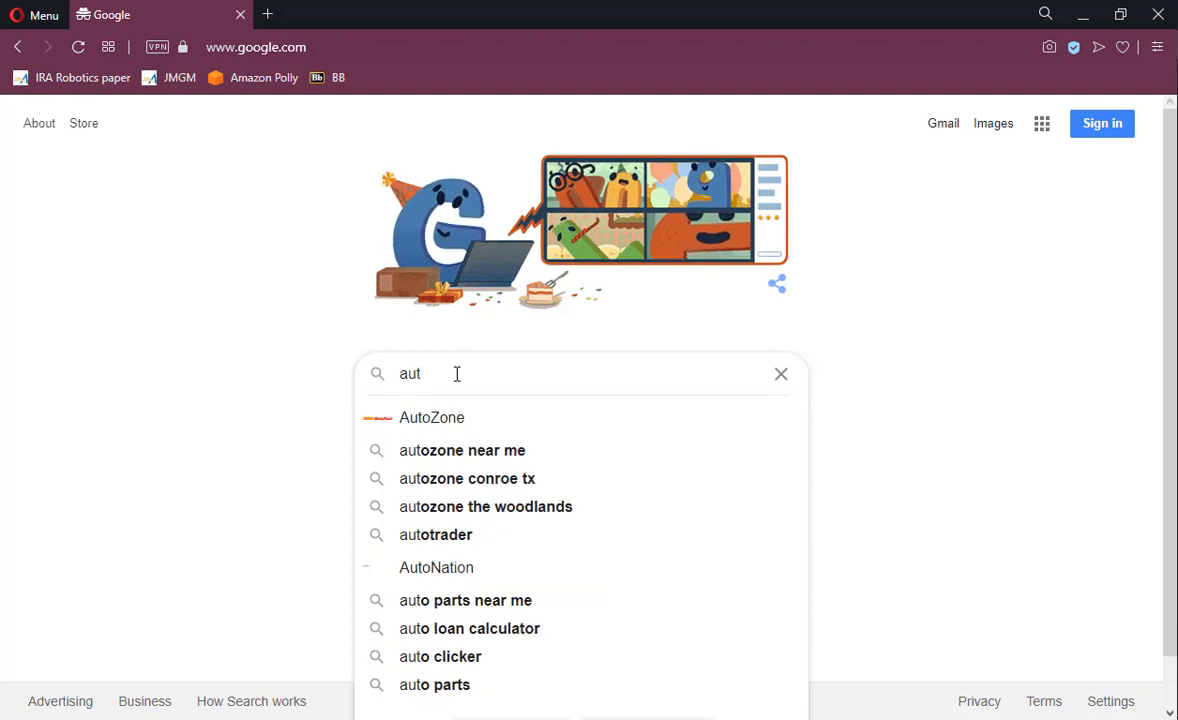
type("autodesk")
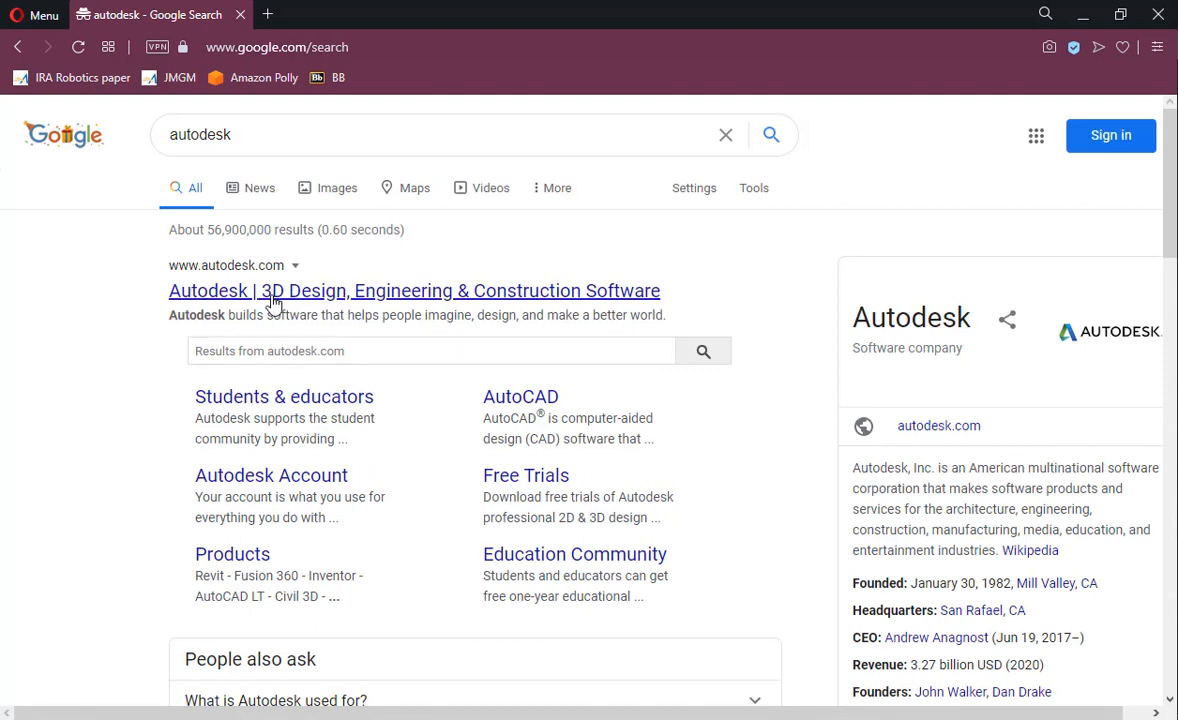
mouse_move(304, 292)
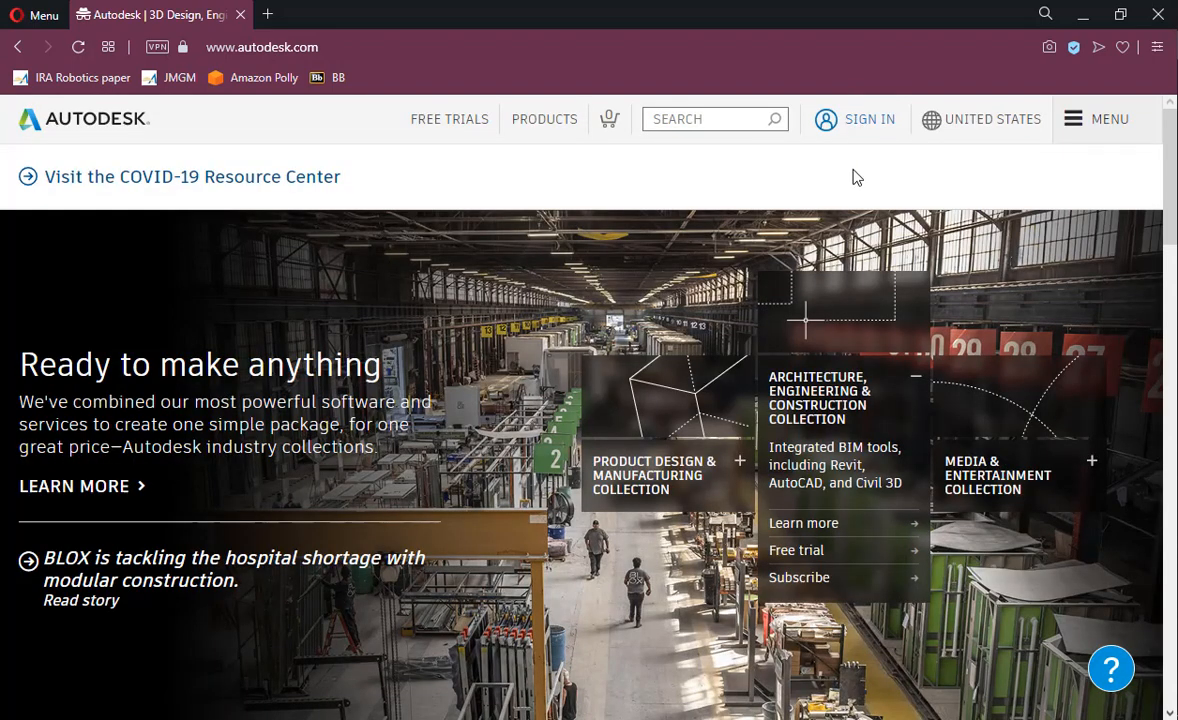
Go to the Autodesk sign-in page and return to the sign-in form from account creation
left_click(868, 120)
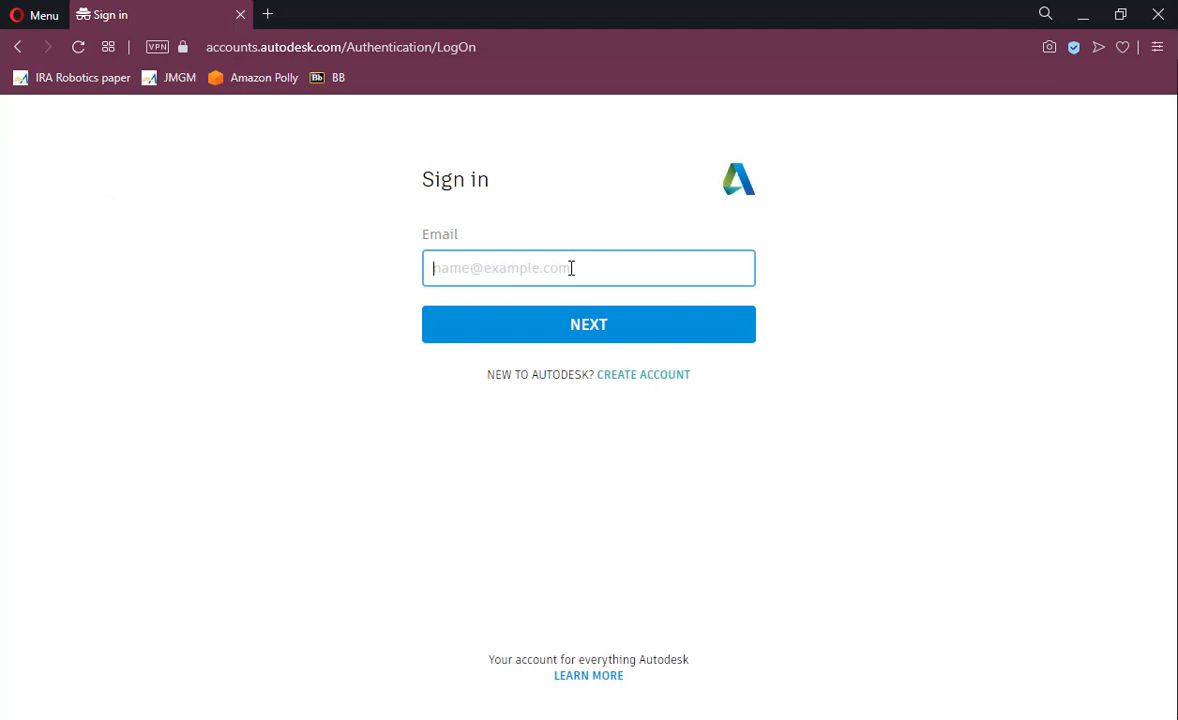
mouse_move(596, 308)
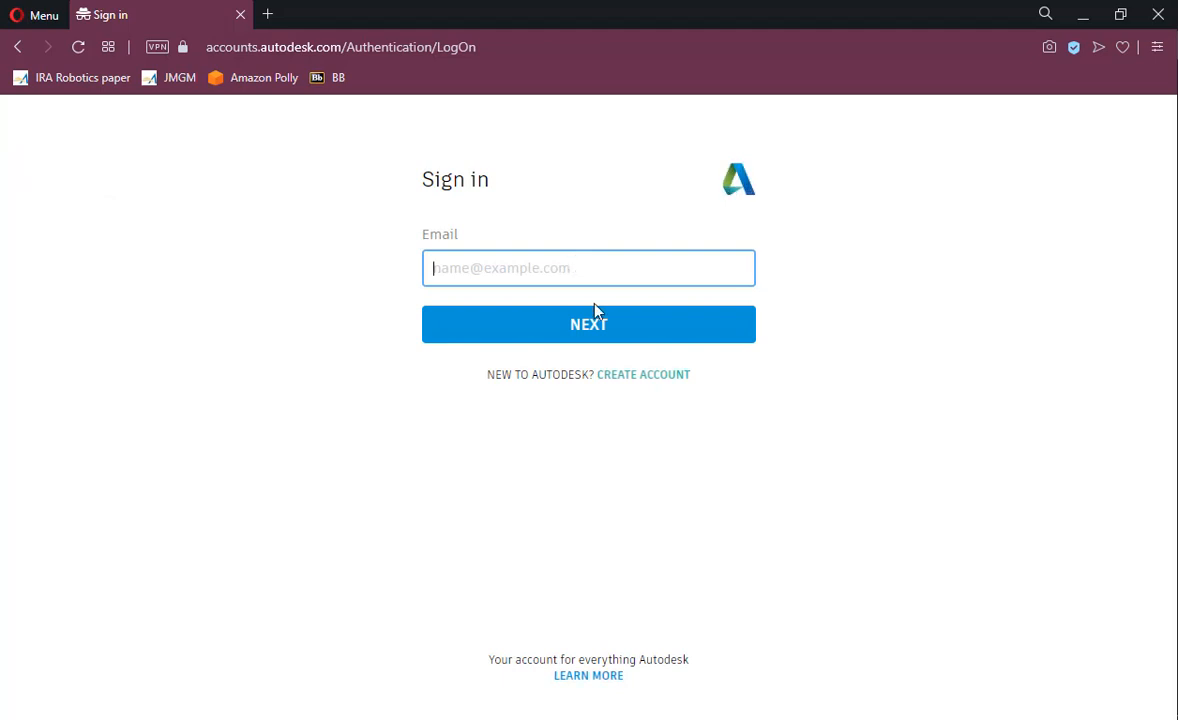
left_click(642, 374)
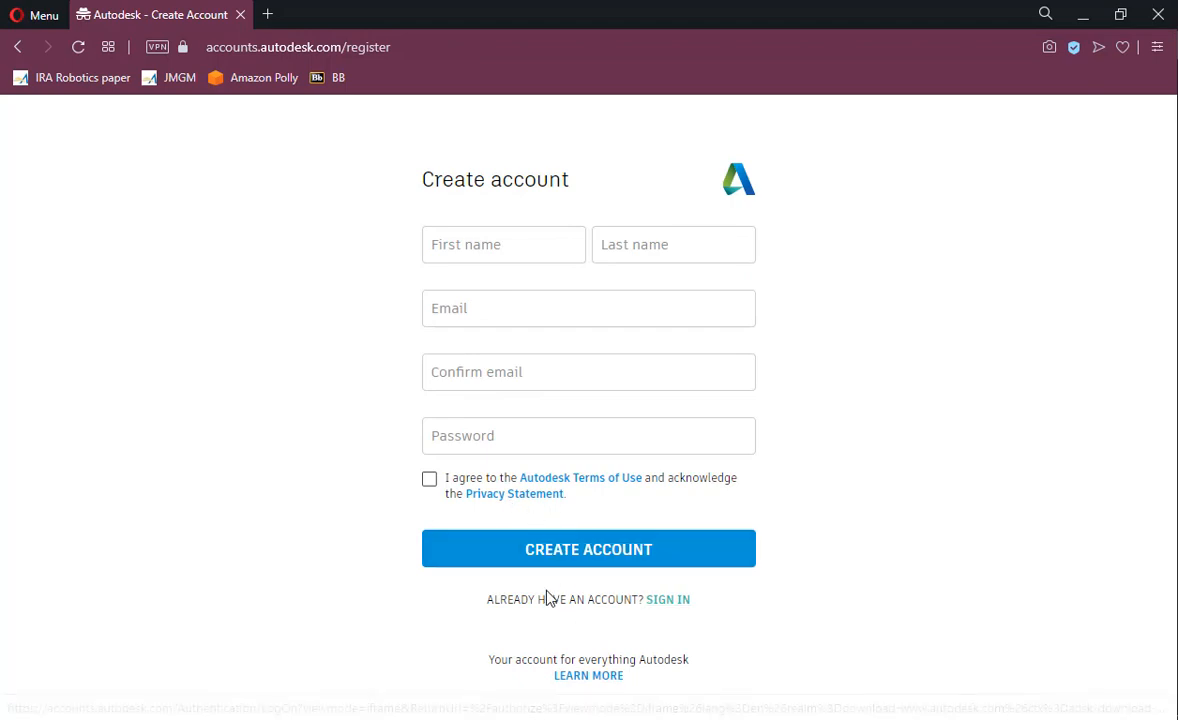
left_click(668, 600)
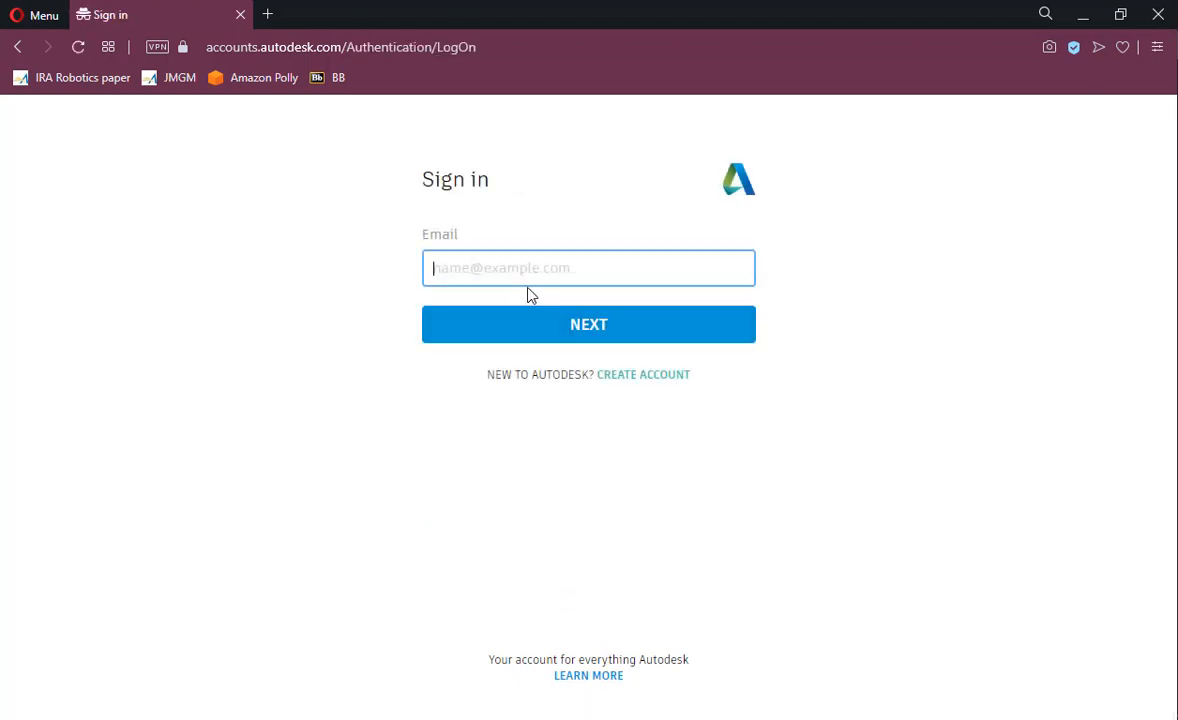
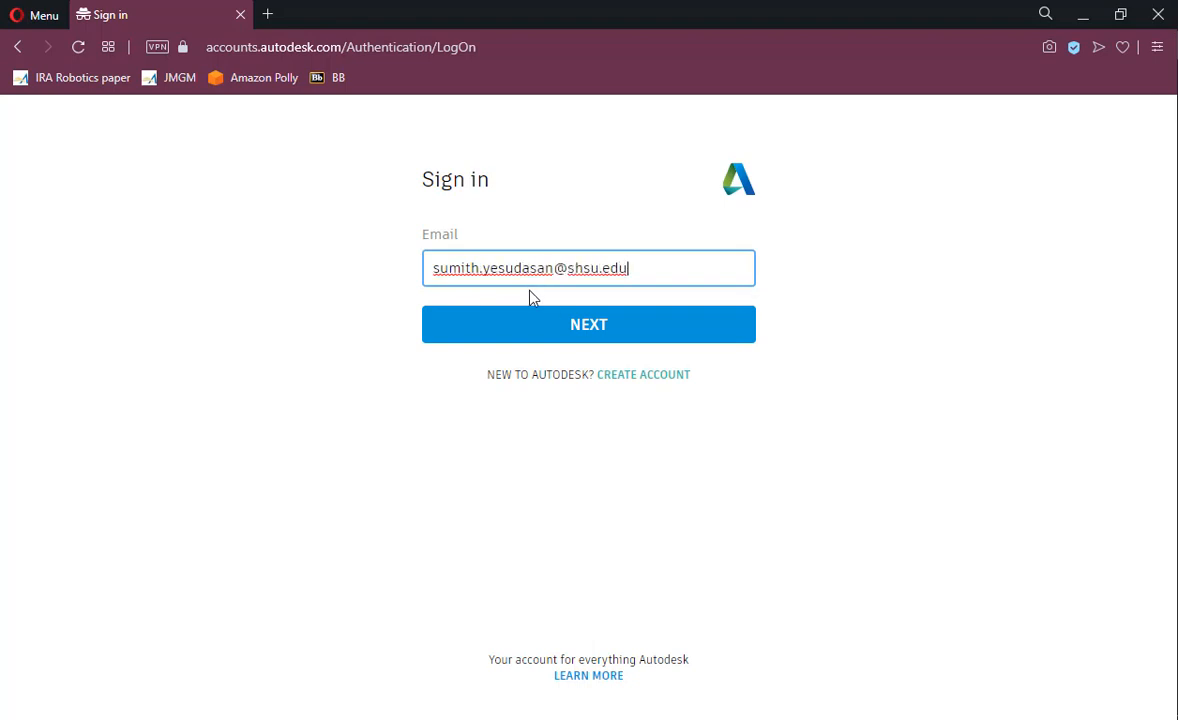
left_click(588, 324)
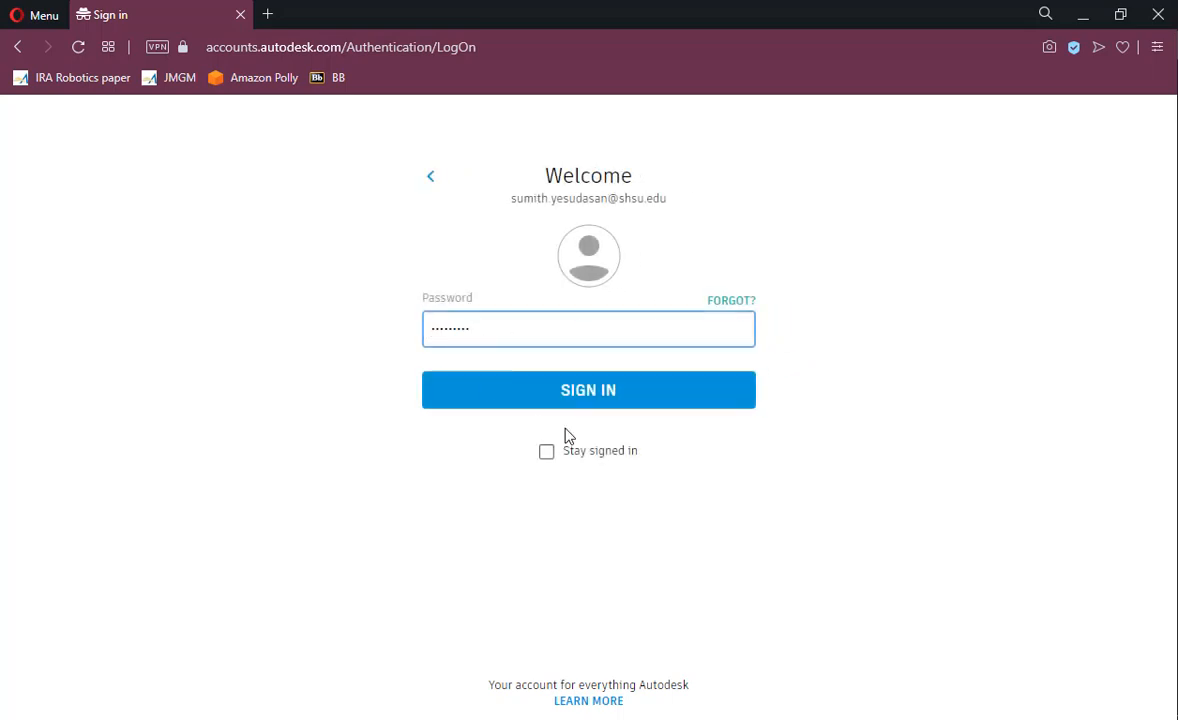
left_click(588, 390)
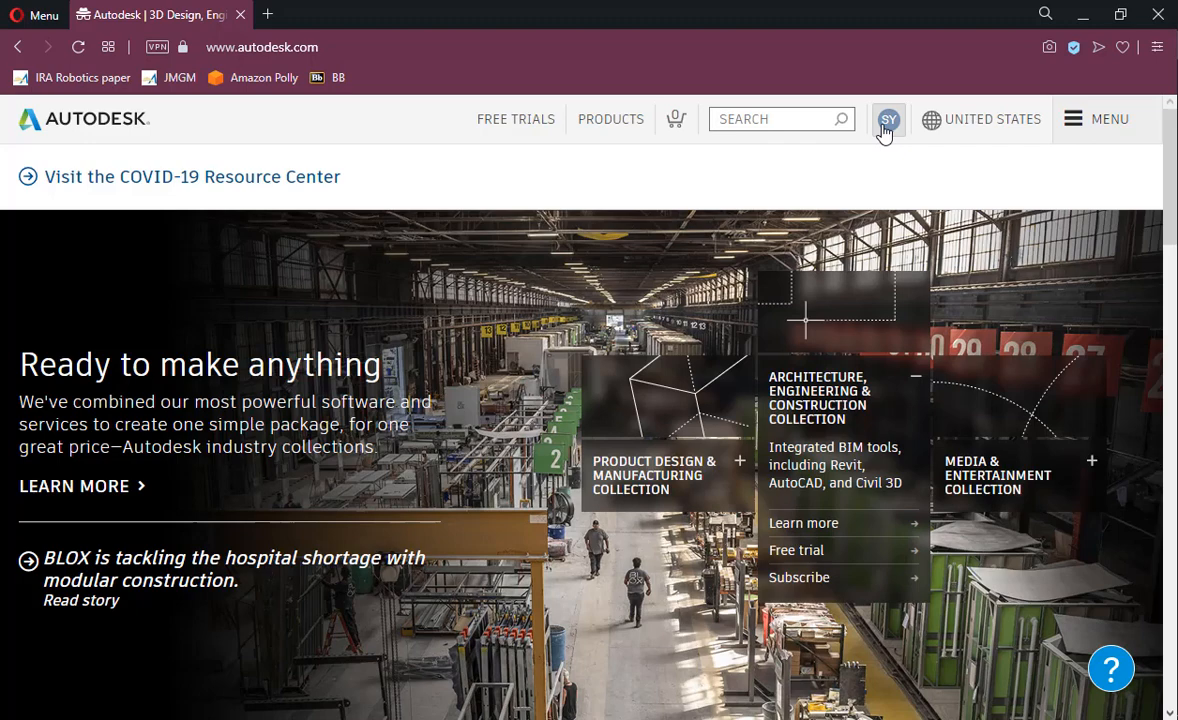
Go to the account's Products and services page from the account menu
left_click(888, 120)
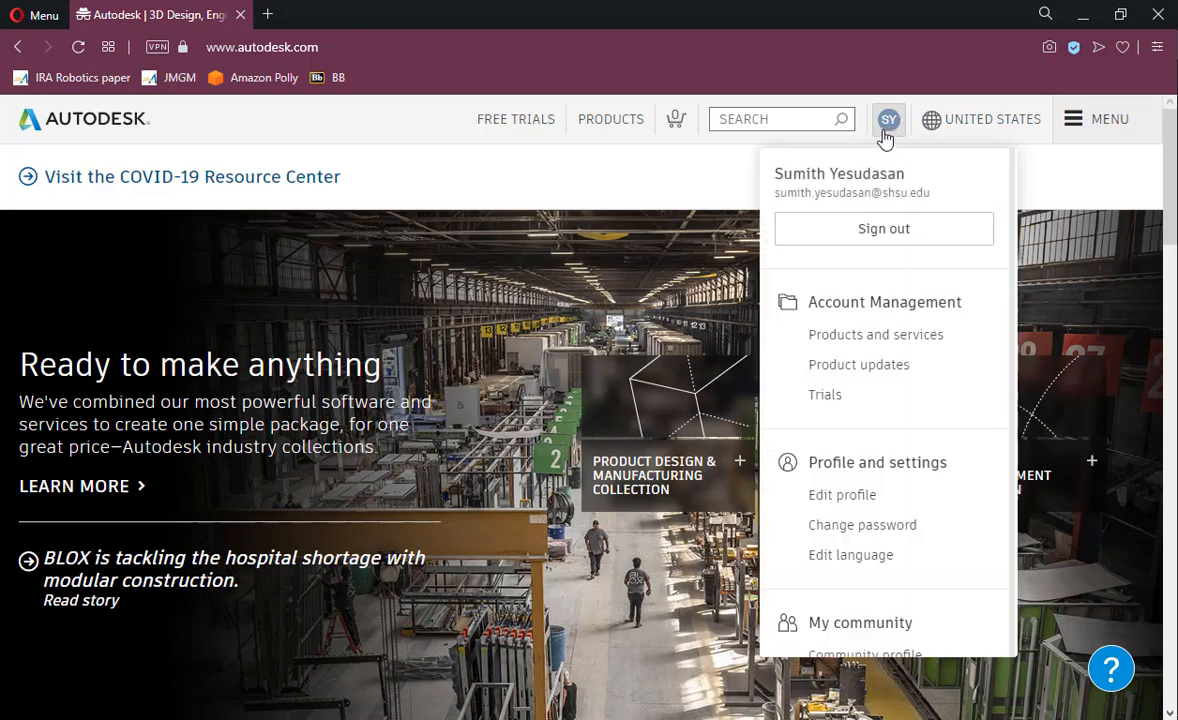
mouse_move(880, 340)
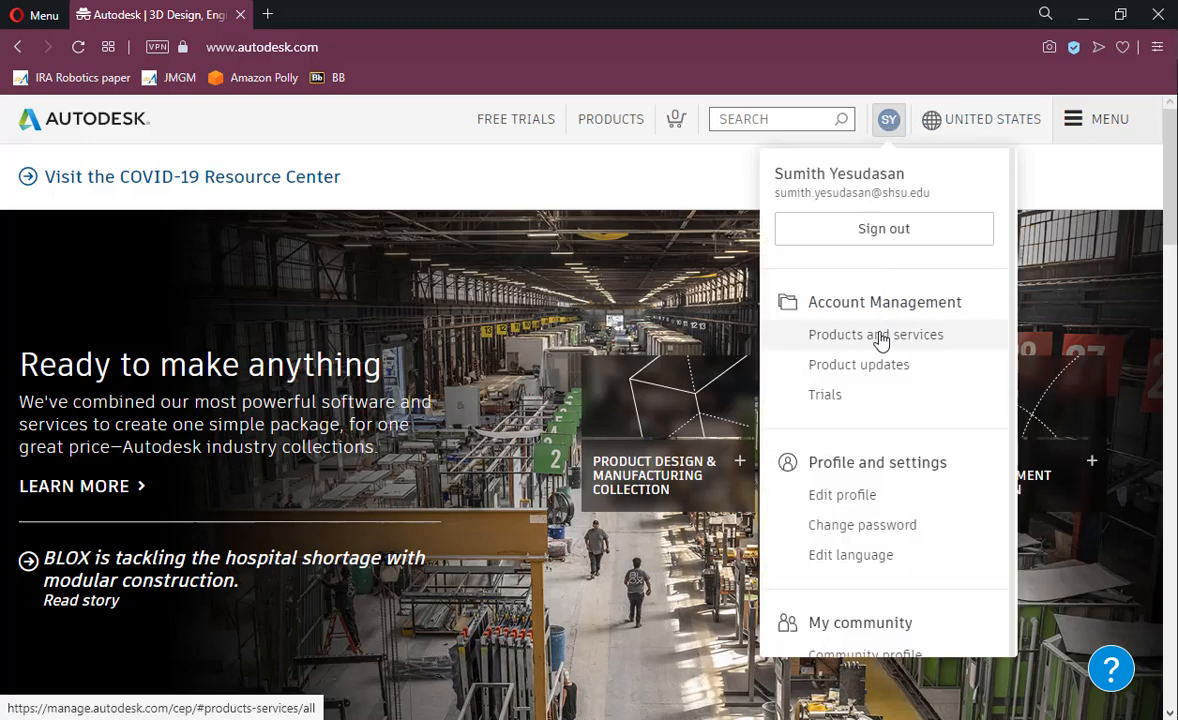
left_click(876, 334)
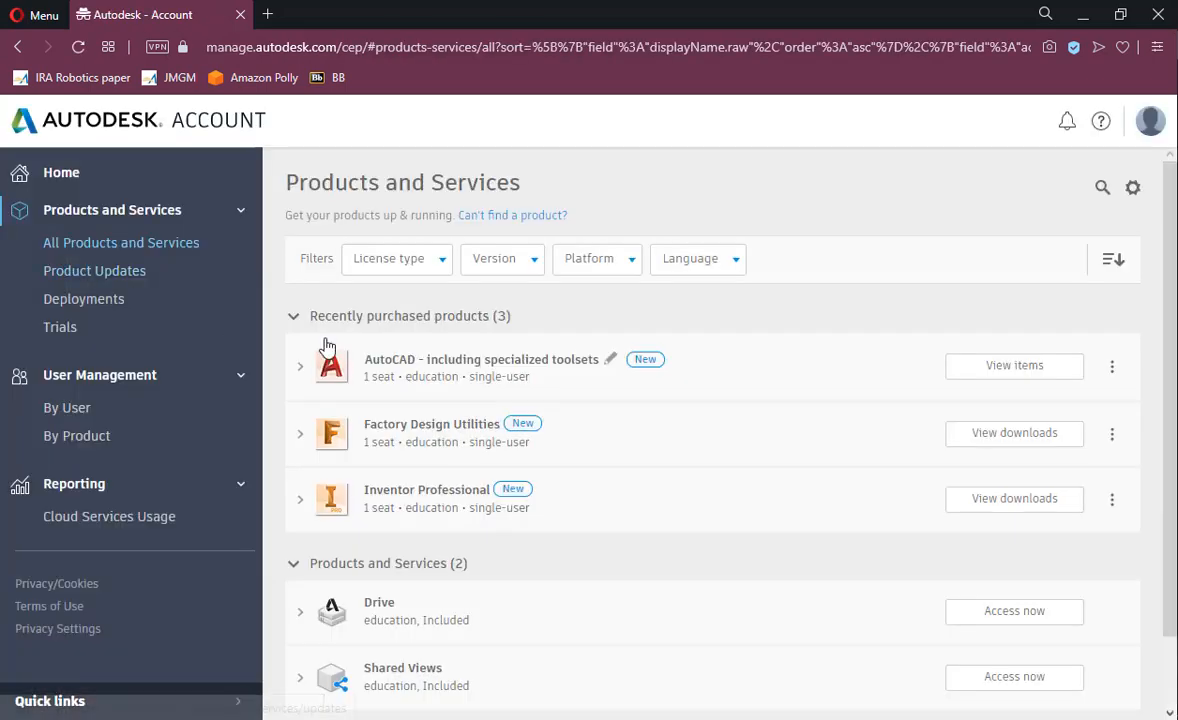
mouse_move(86, 258)
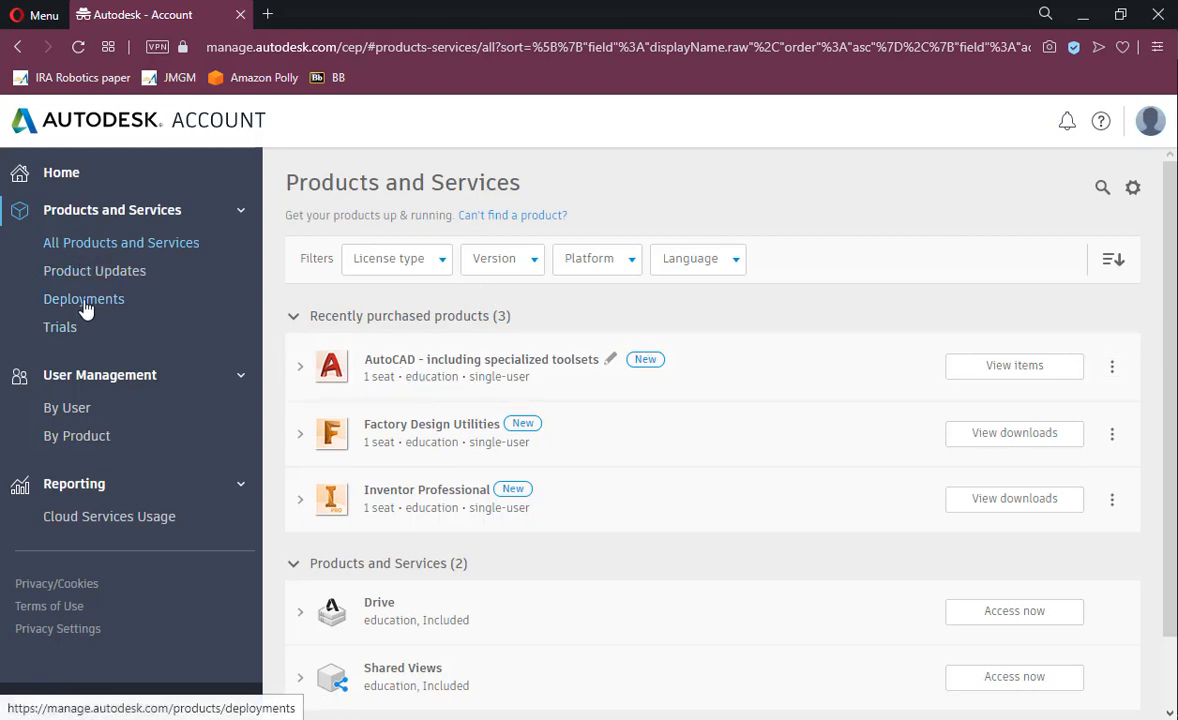
mouse_move(422, 258)
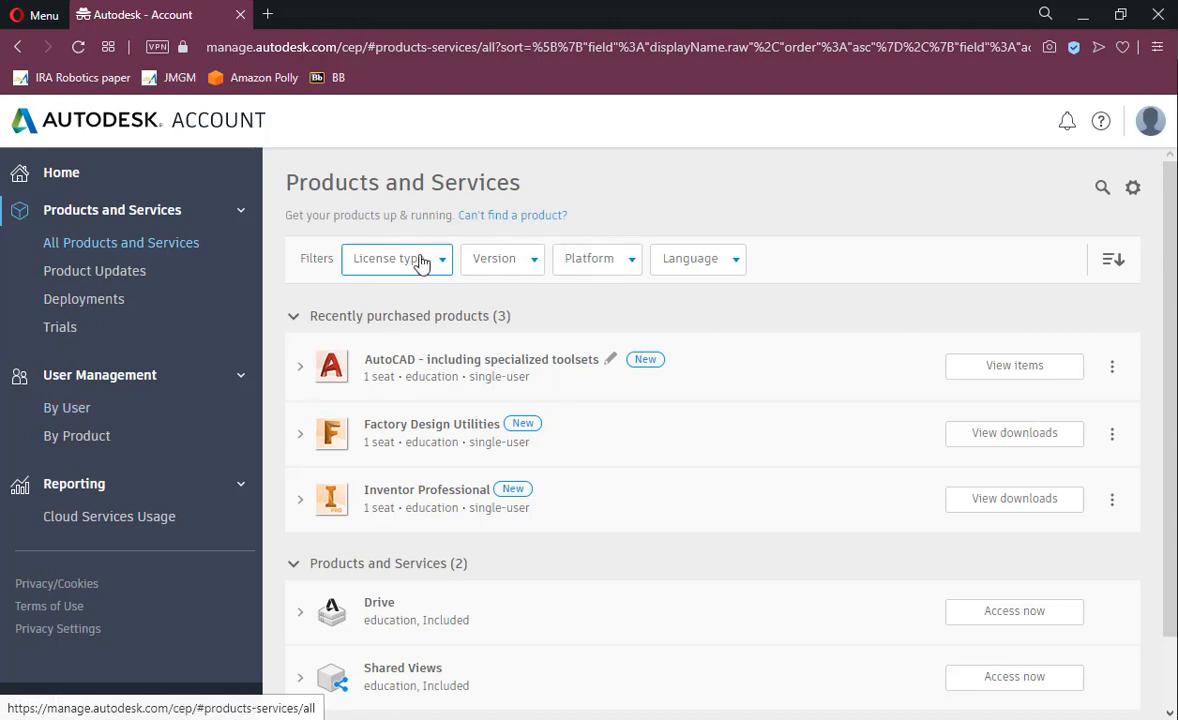
Search the products for 'autocad' and view the items in the AutoCAD toolsets bundle
left_click(1100, 188)
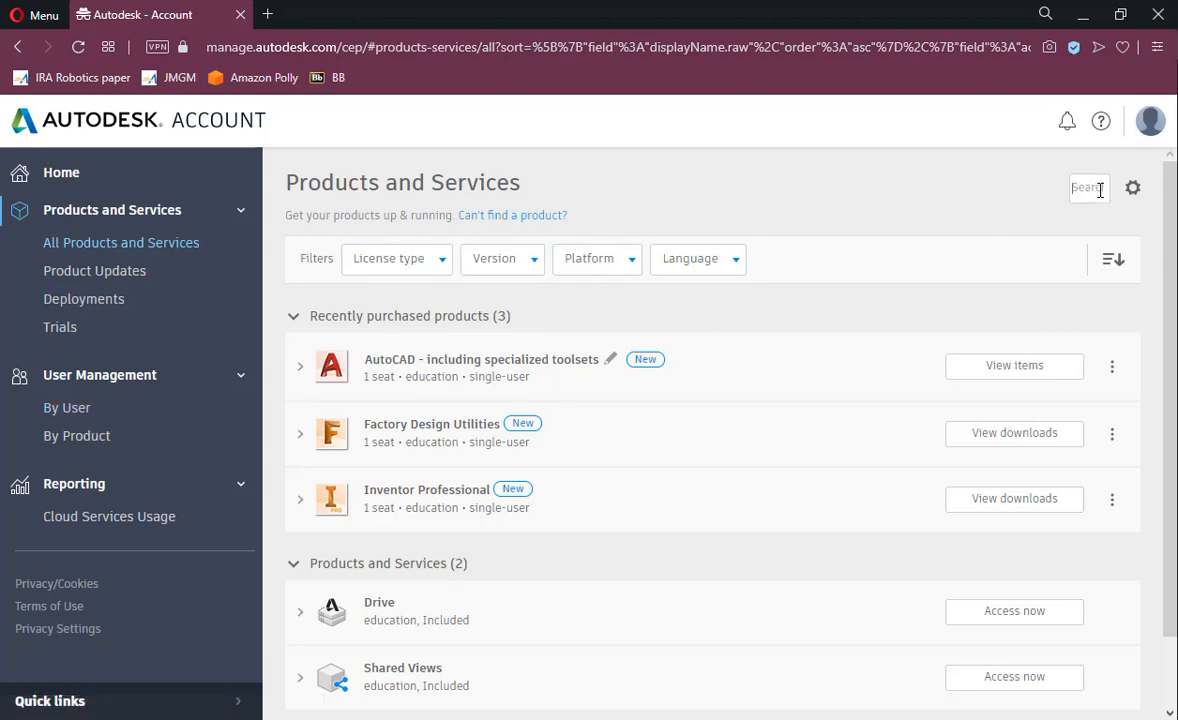
type("a")
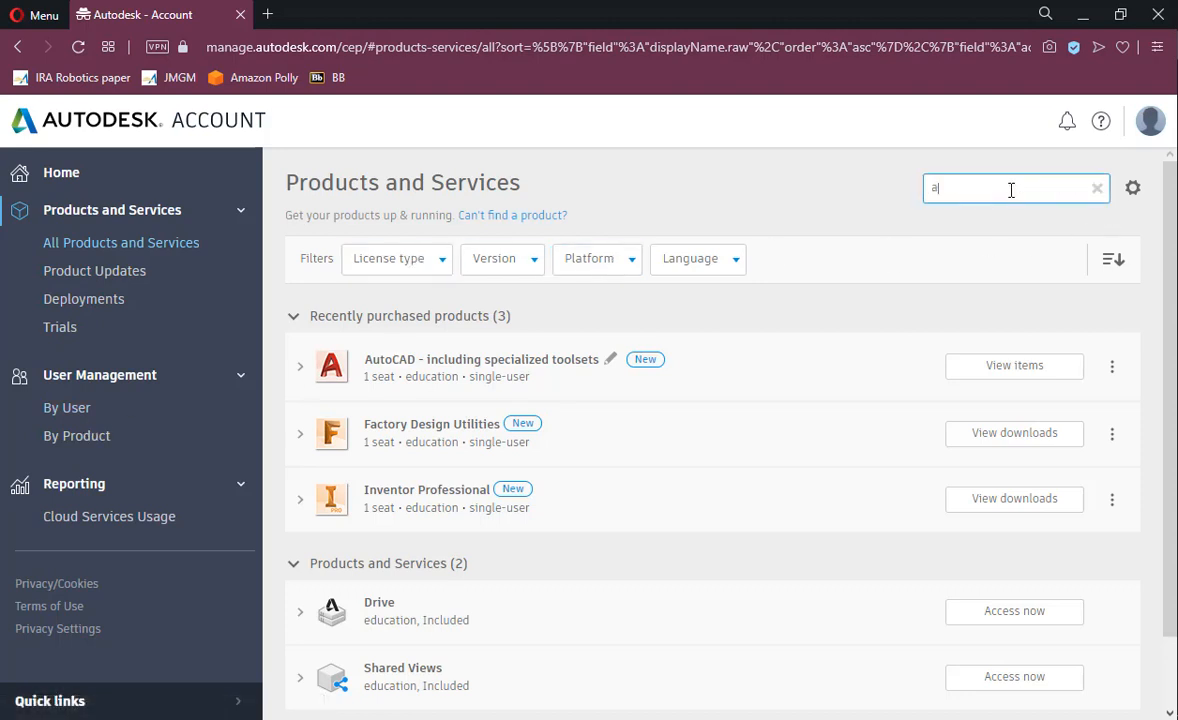
type("utocad")
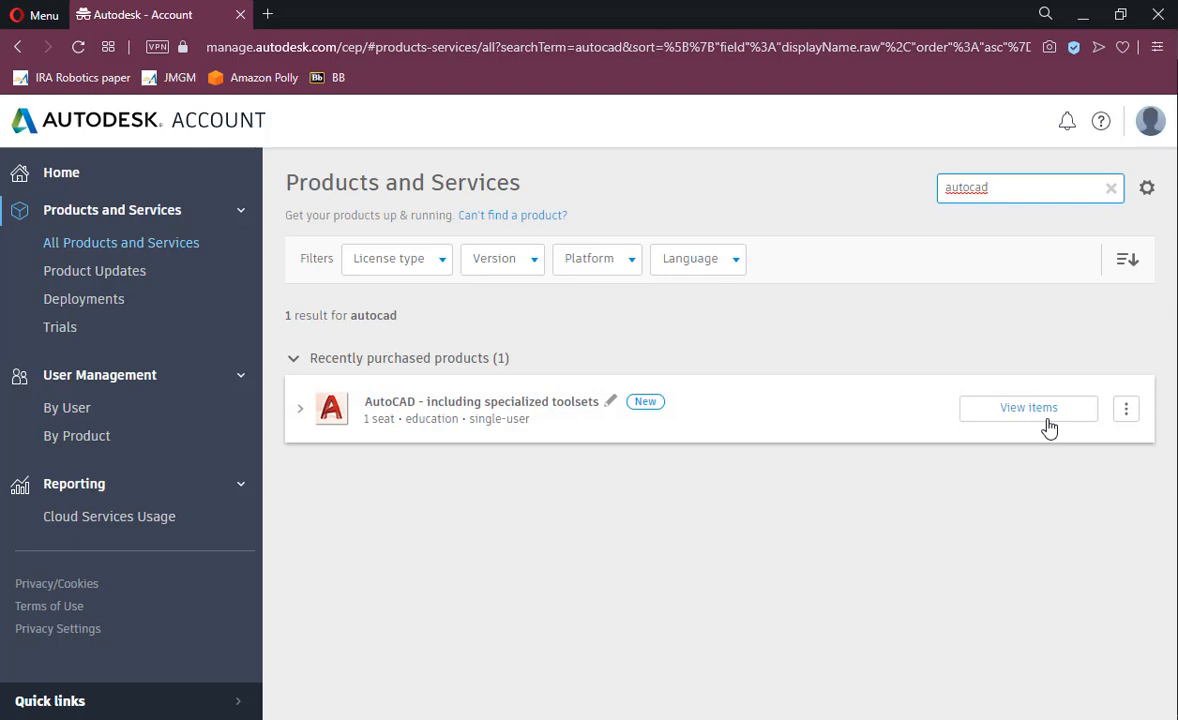
left_click(302, 412)
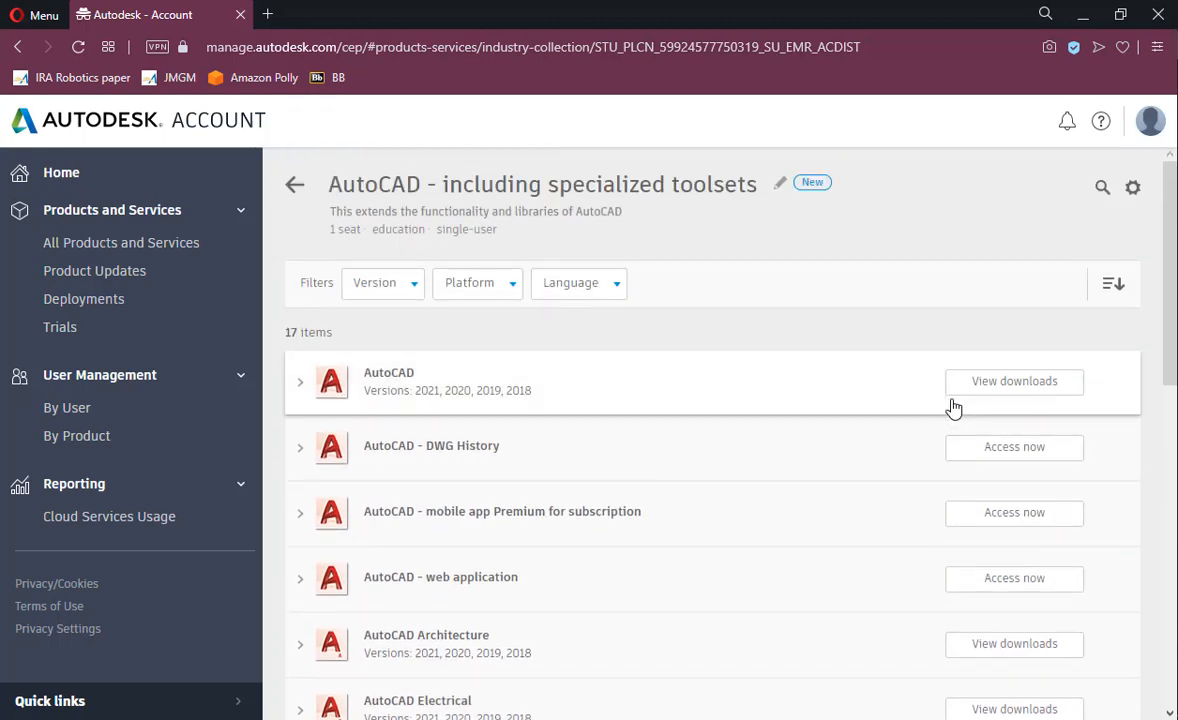
scroll("down", 3)
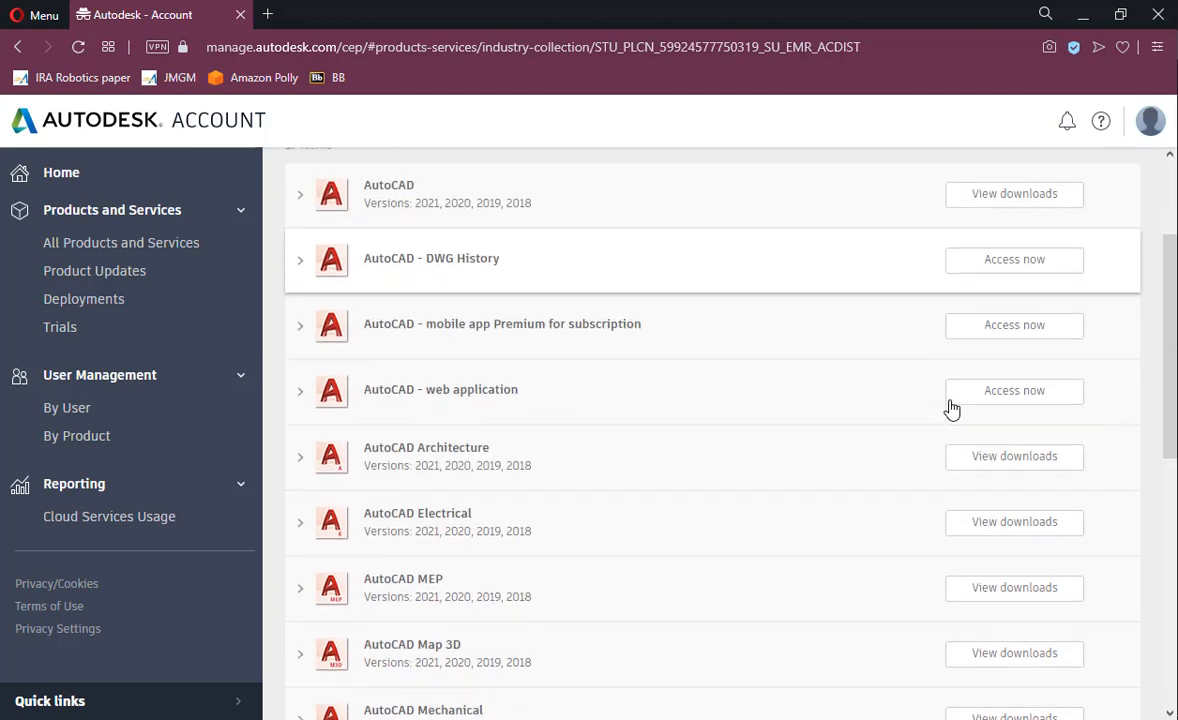
scroll("down", 3)
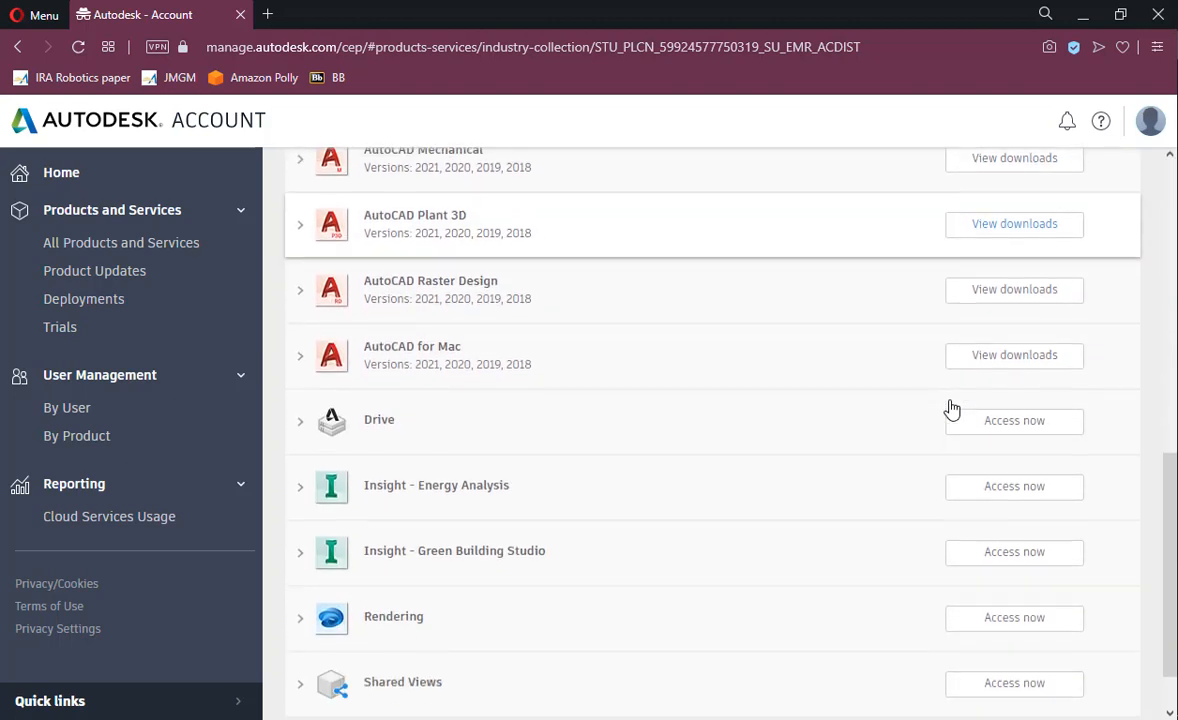
scroll("up", 3)
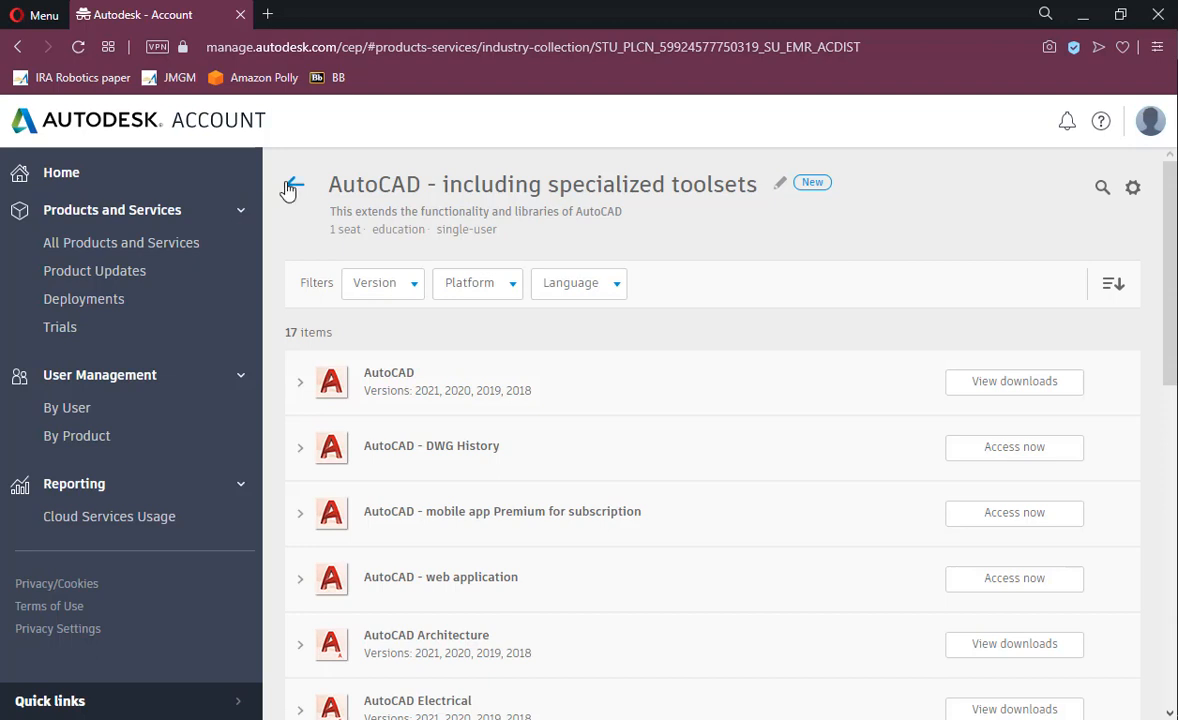
Show the AutoCAD Architecture 2021 Win 64 English download options
scroll("down", 3)
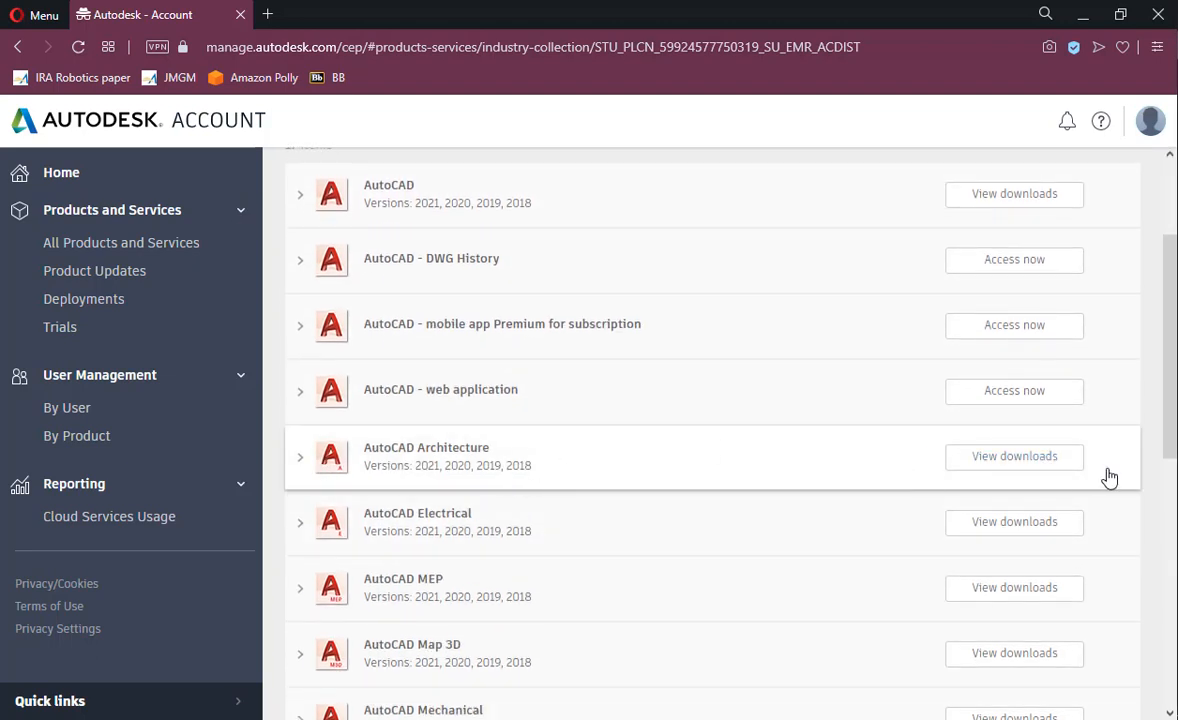
left_click(1012, 456)
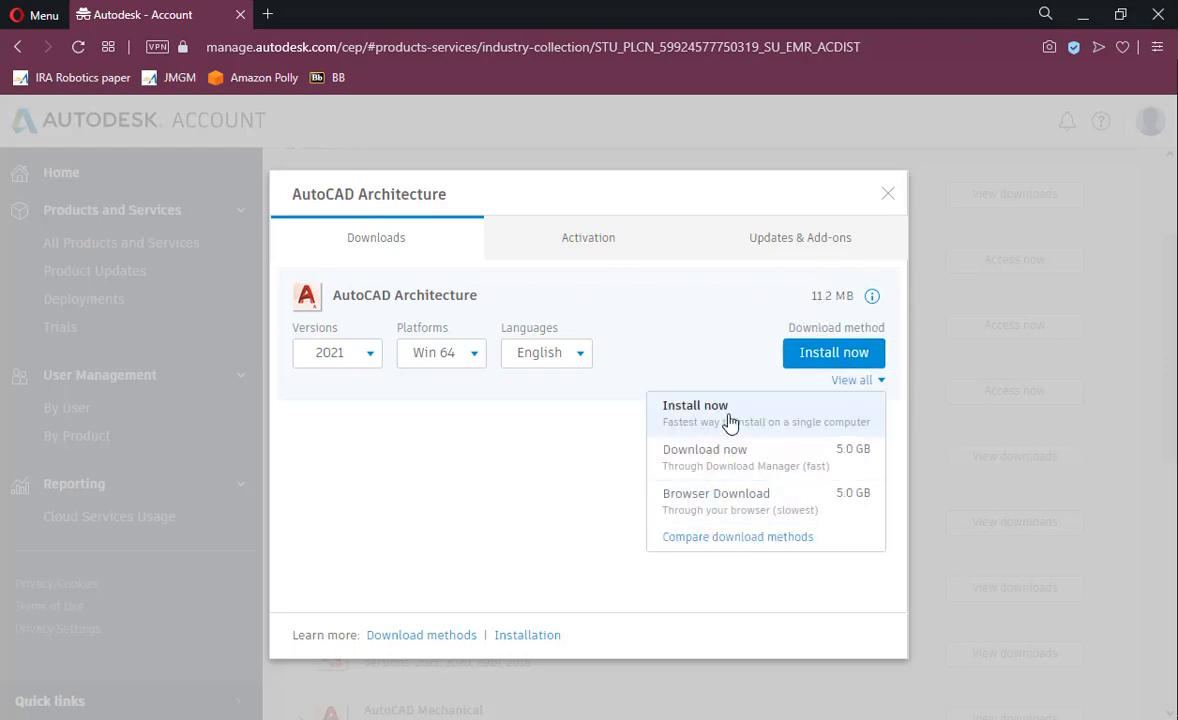
mouse_move(728, 510)
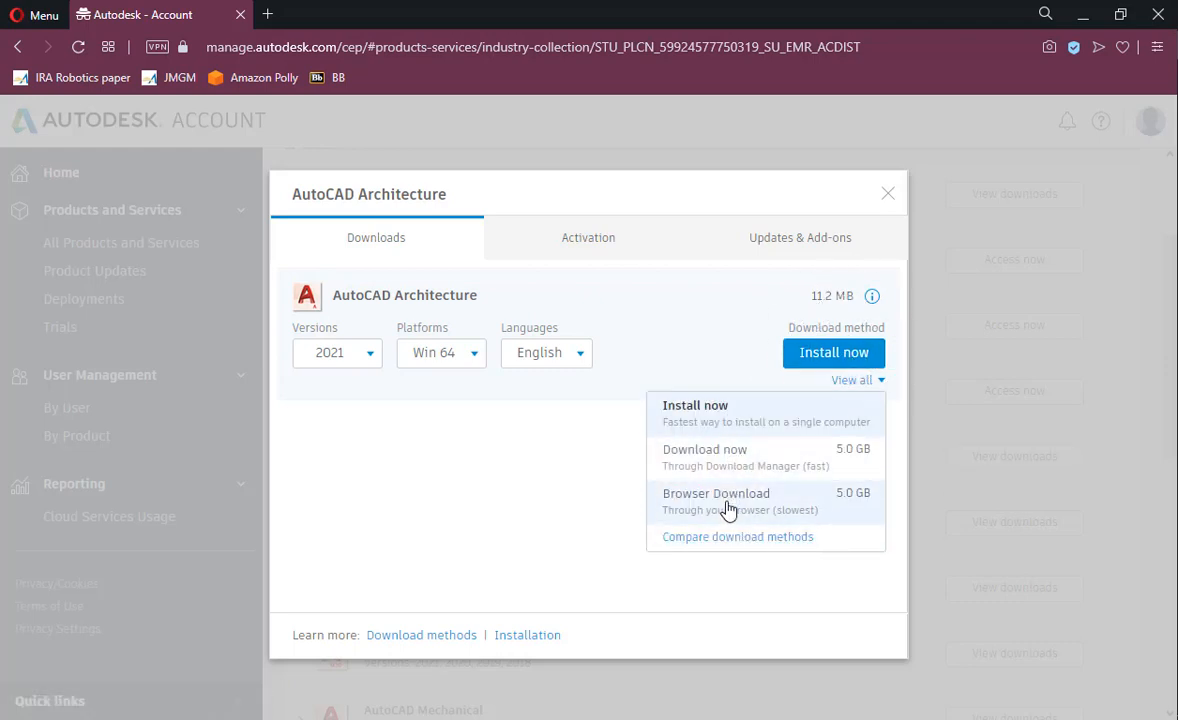